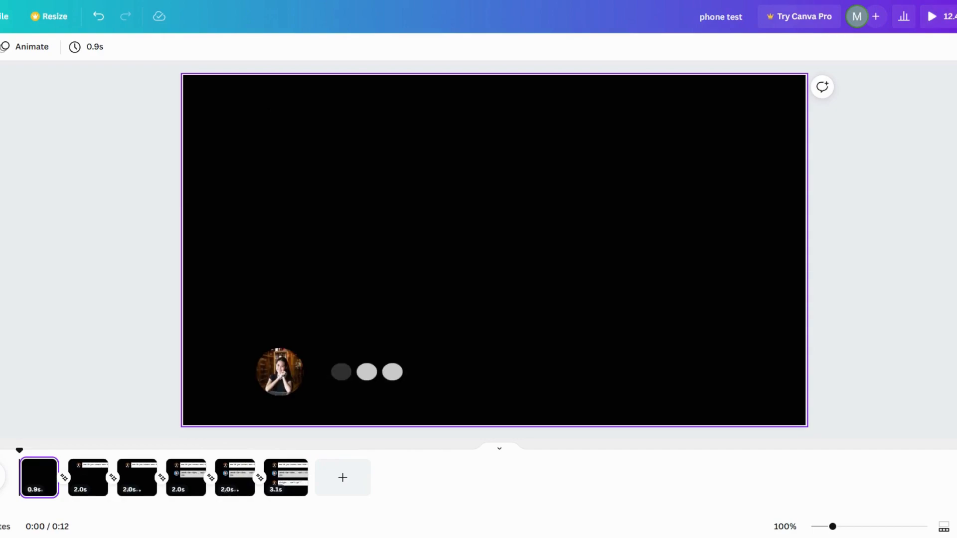
Show the final 3.3s page with the full chat and both typing-dot rows.
{"action": "left_click", "coordinate": [390, 477]}
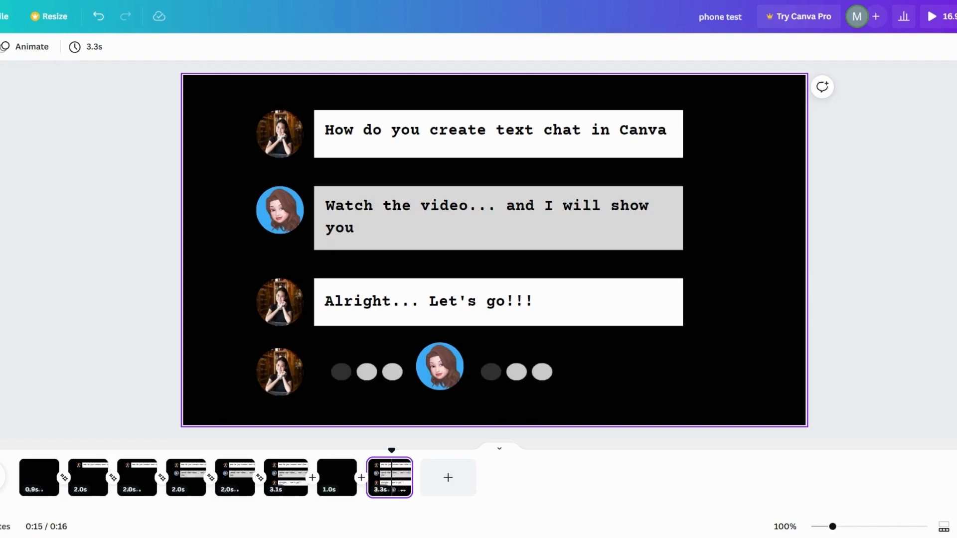
{"action": "left_click", "coordinate": [440, 371]}
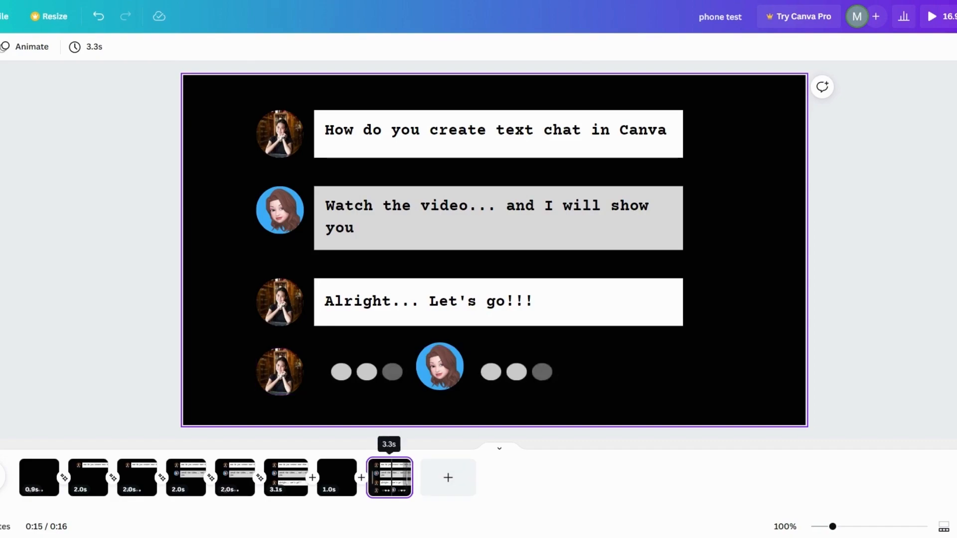
Duplicate the full-chat page repeatedly so the video reaches fourteen pages at 37 seconds.
{"action": "right_click", "coordinate": [389, 477]}
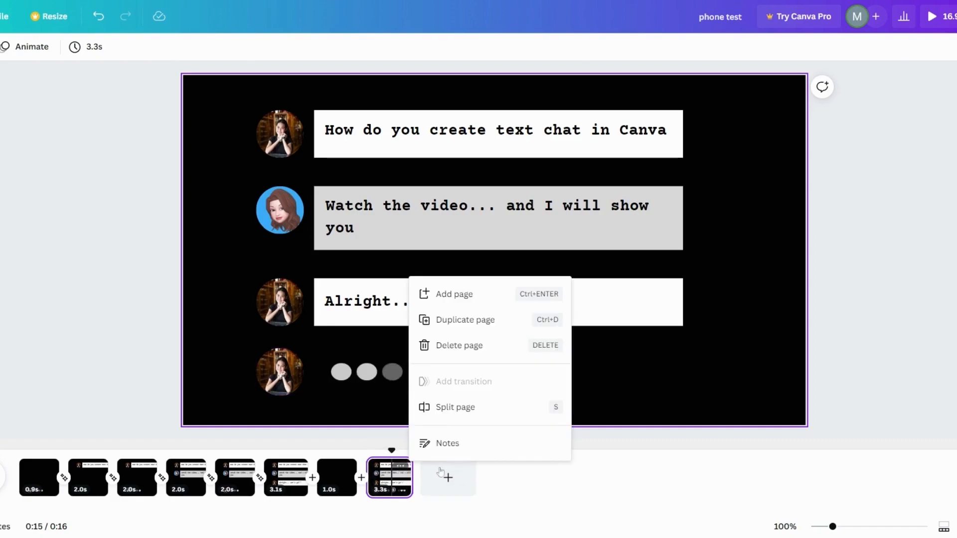
{"action": "left_click", "coordinate": [455, 293]}
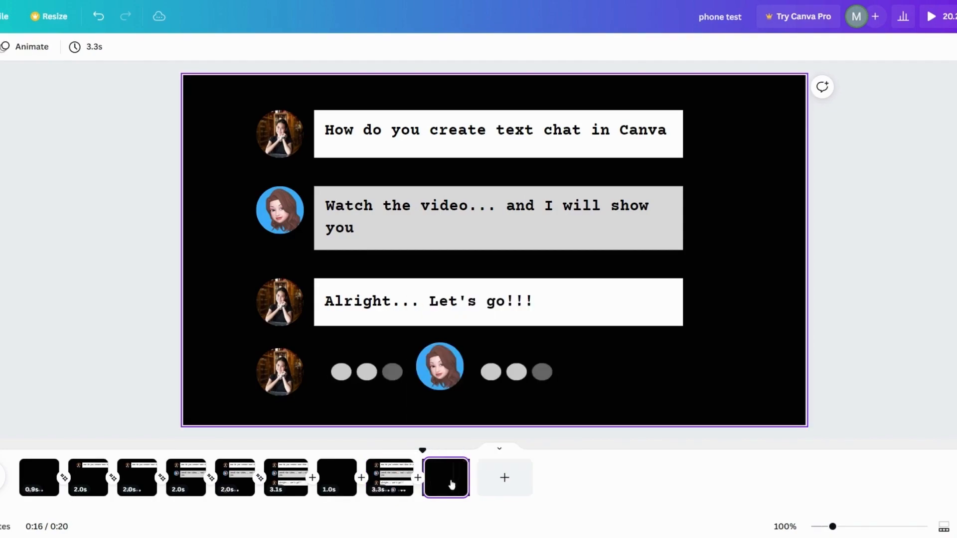
{"action": "right_click", "coordinate": [446, 478]}
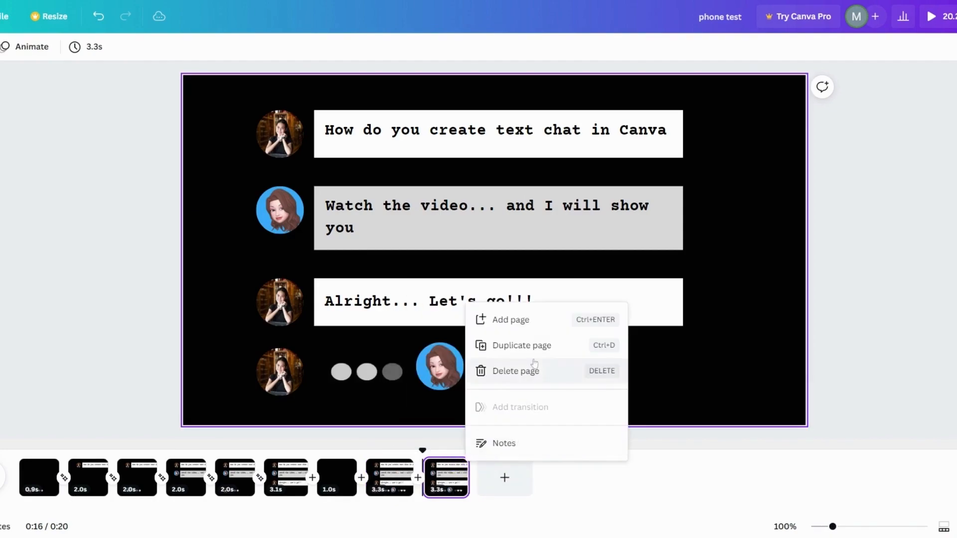
{"action": "left_click", "coordinate": [520, 345]}
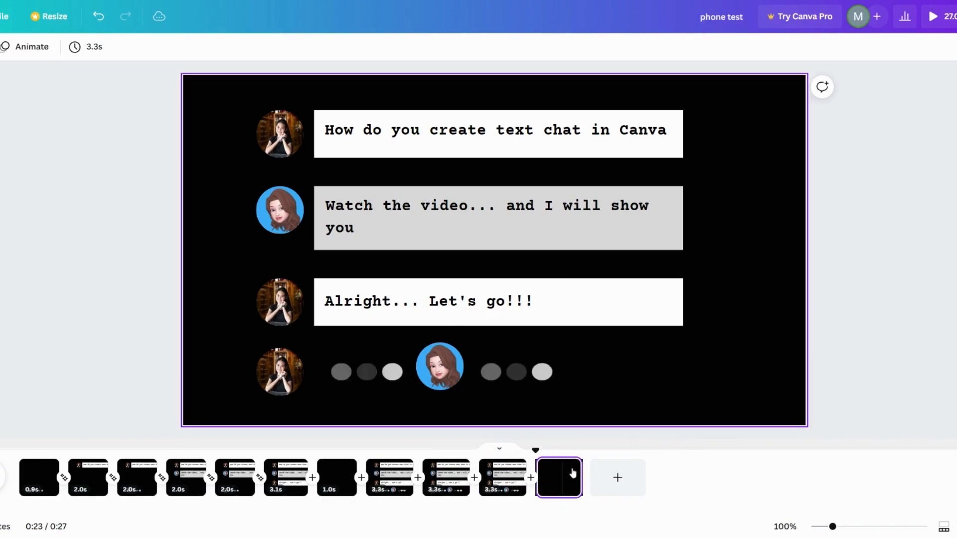
{"action": "right_click", "coordinate": [558, 478]}
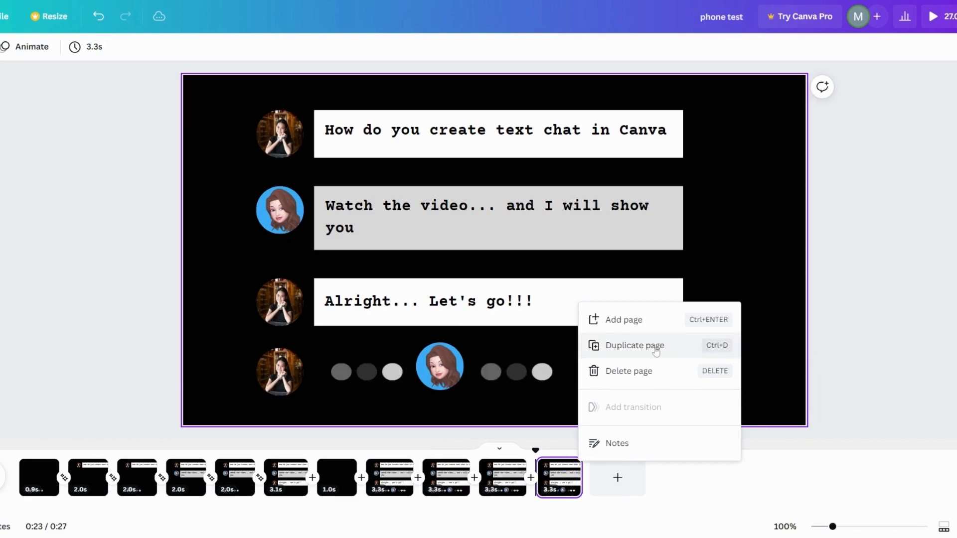
{"action": "left_click", "coordinate": [634, 345]}
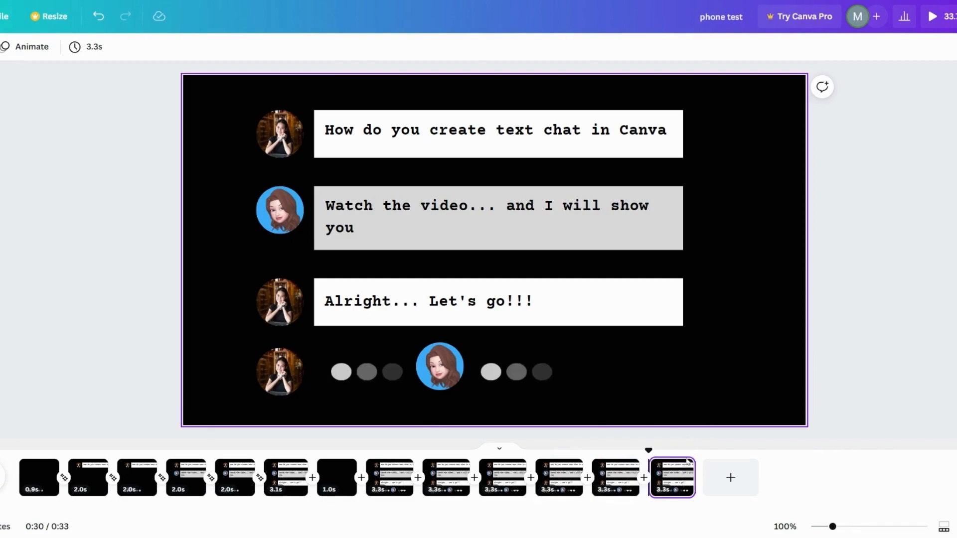
{"action": "right_click", "coordinate": [670, 477]}
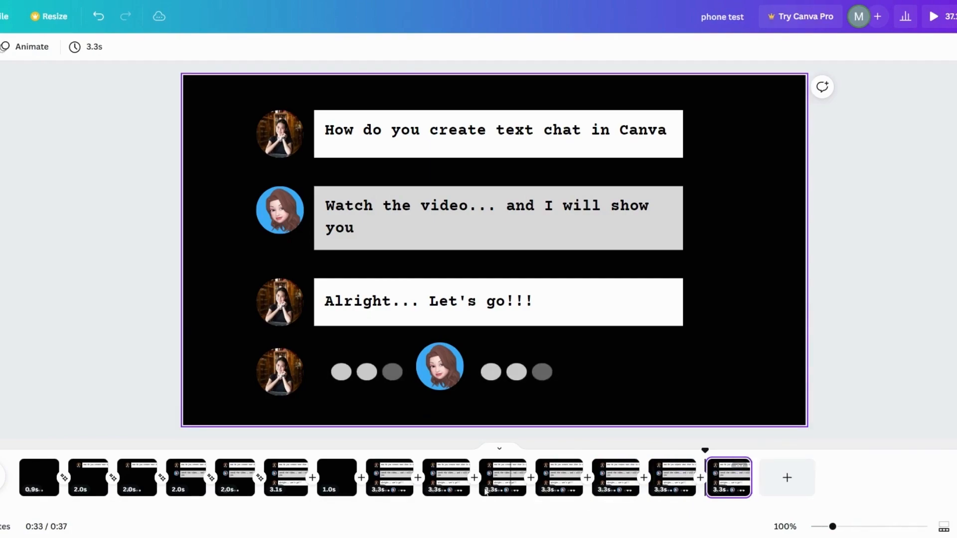
On the first copy, remove the second avatar row and all three chat bubbles, leaving one avatar typing.
{"action": "left_click", "coordinate": [389, 478]}
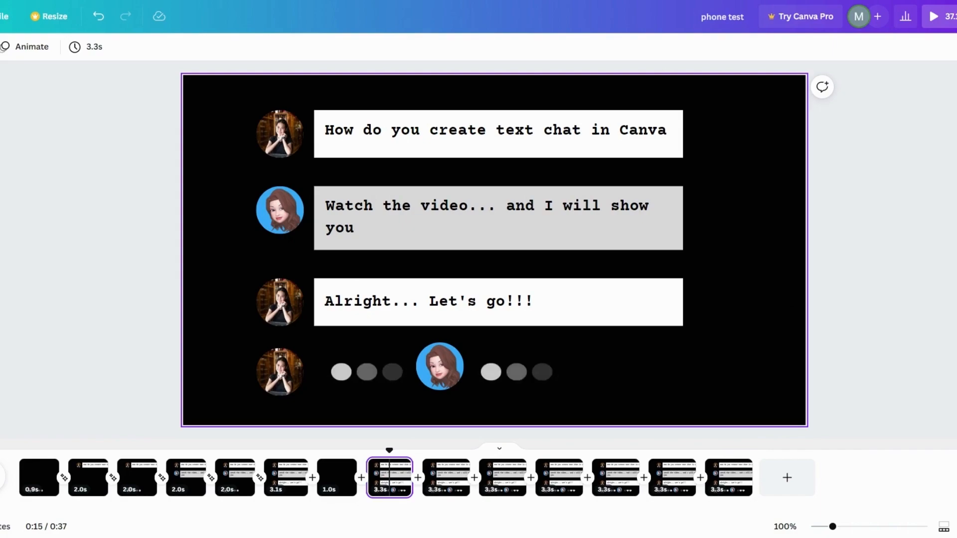
{"action": "mouse_move", "coordinate": [558, 378]}
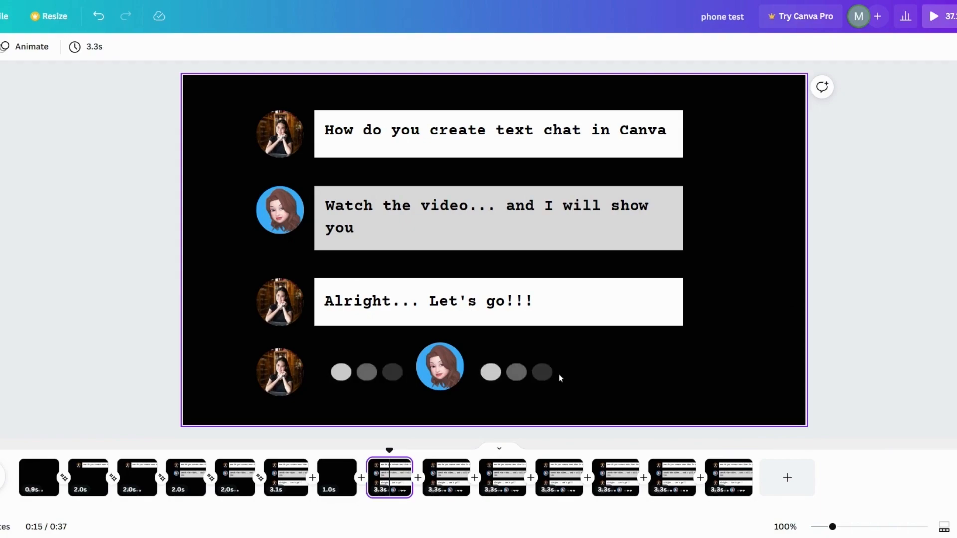
{"action": "left_click", "coordinate": [439, 366]}
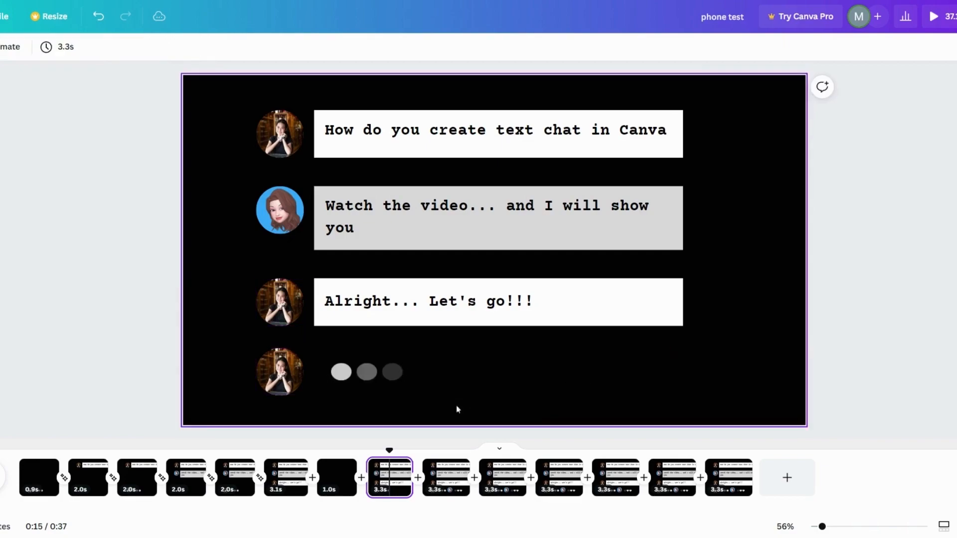
{"action": "left_click", "coordinate": [427, 300]}
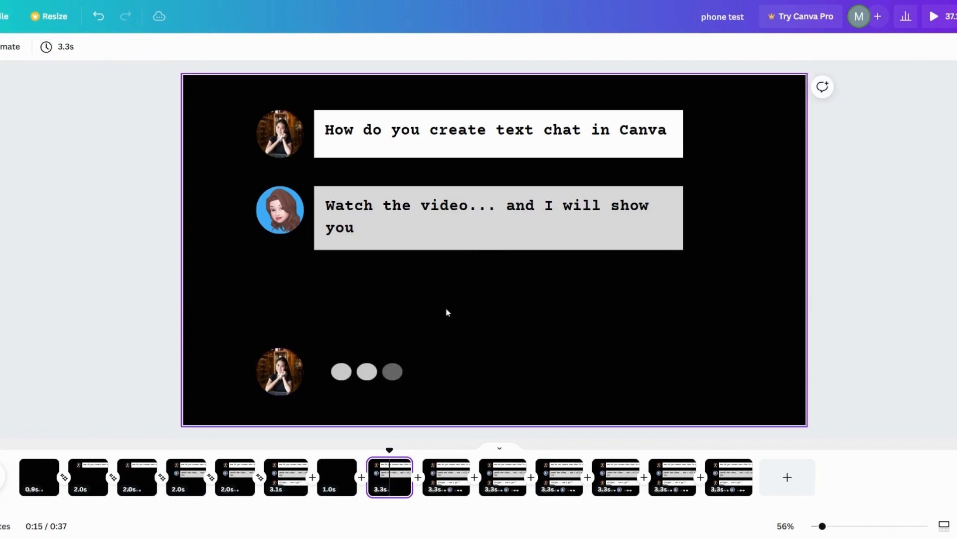
{"action": "left_click", "coordinate": [488, 219]}
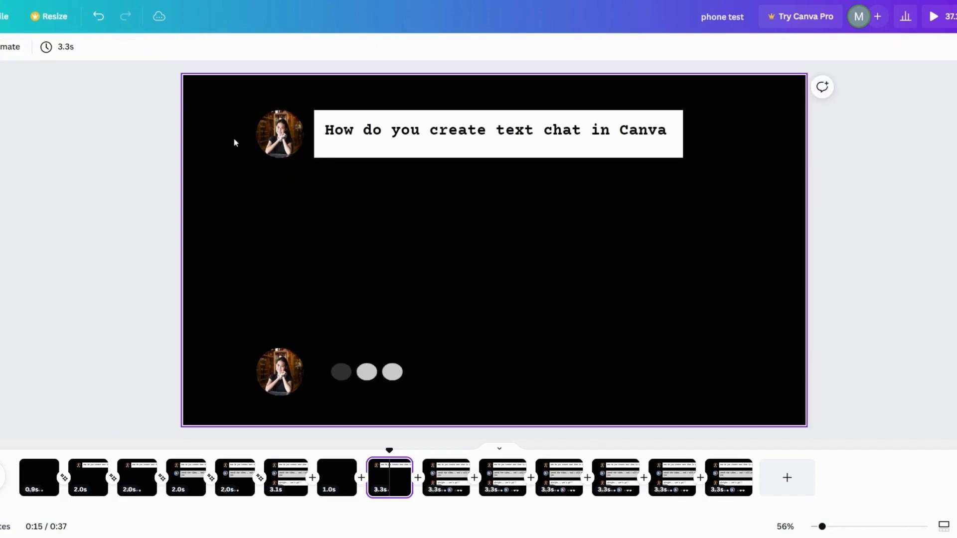
{"action": "left_click", "coordinate": [497, 130]}
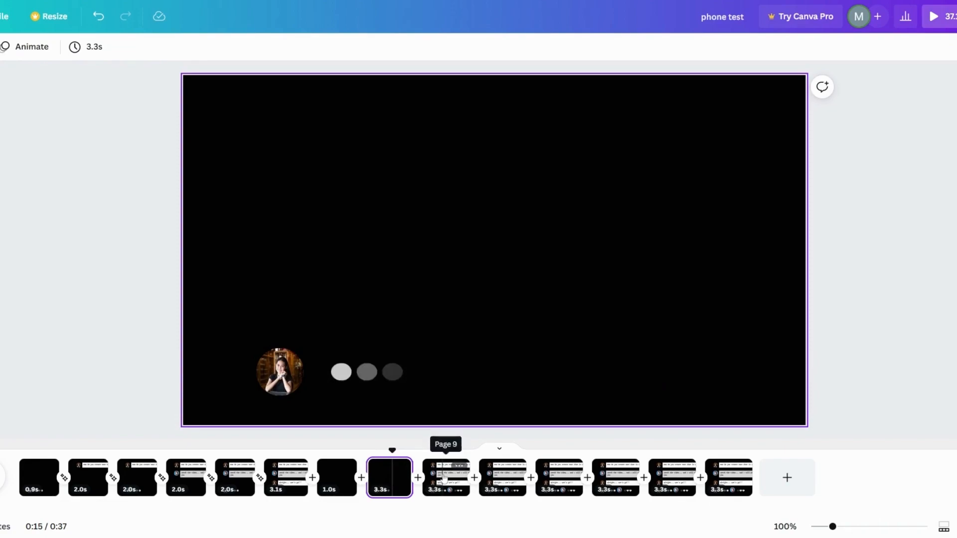
On the second copy, remove the typing row and the reply and Alright bubbles, keeping the question bubble.
{"action": "left_click", "coordinate": [447, 477]}
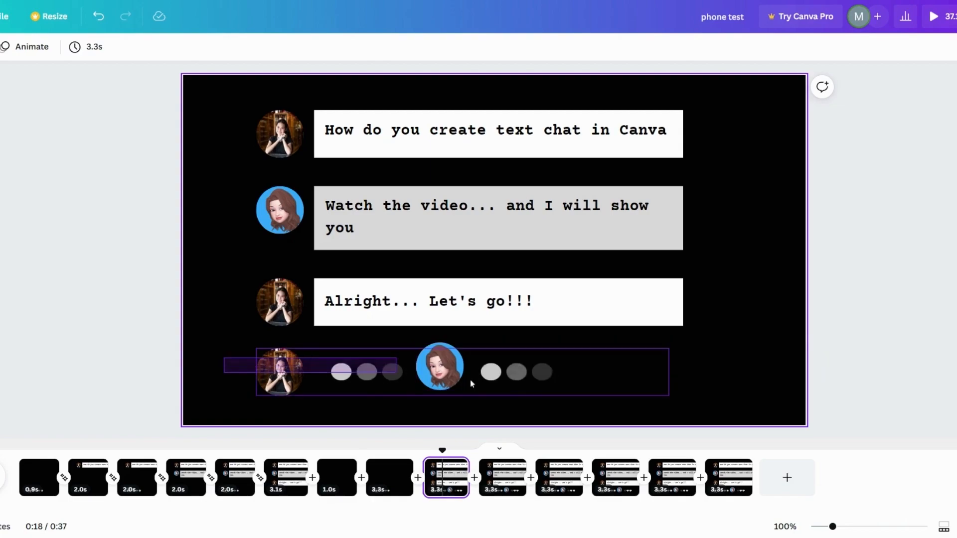
{"action": "left_click", "coordinate": [439, 366]}
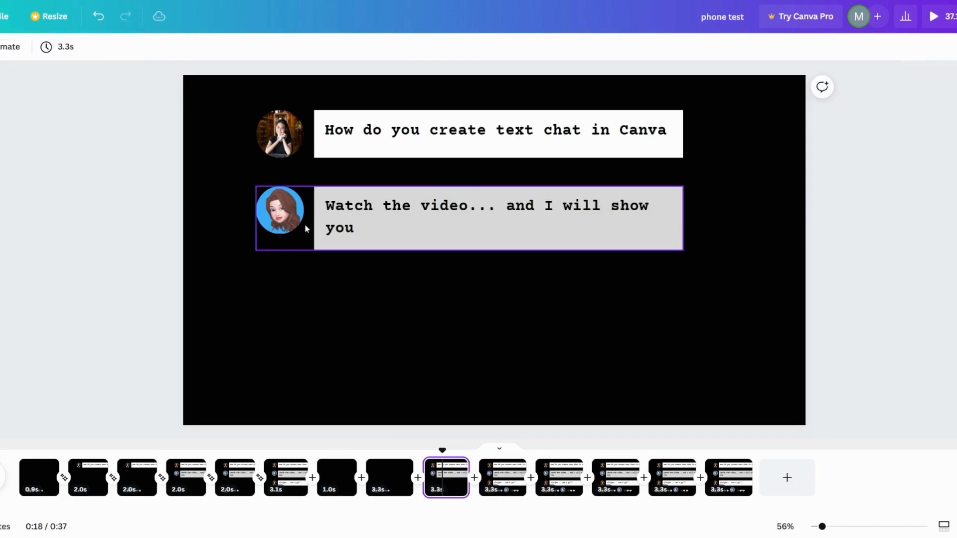
{"action": "left_click", "coordinate": [469, 218]}
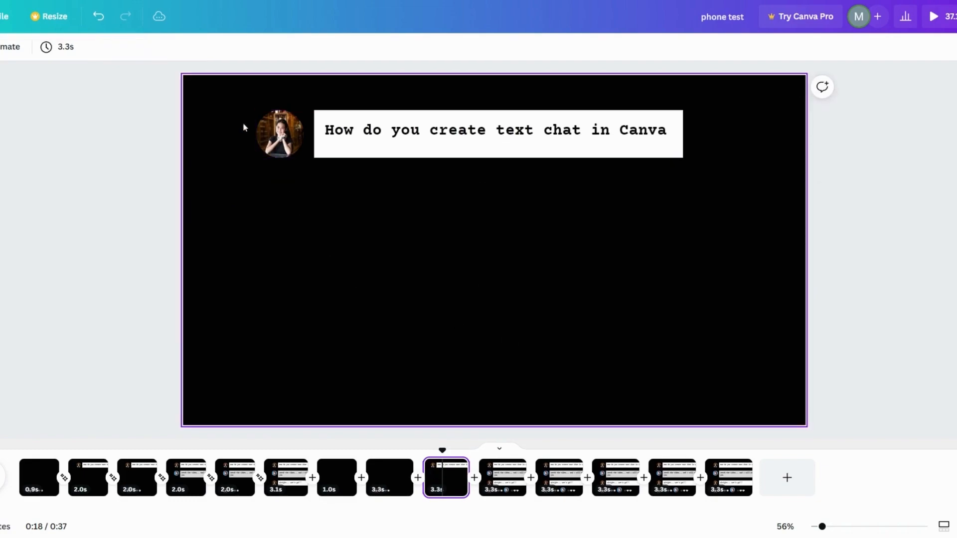
{"action": "left_click", "coordinate": [497, 135]}
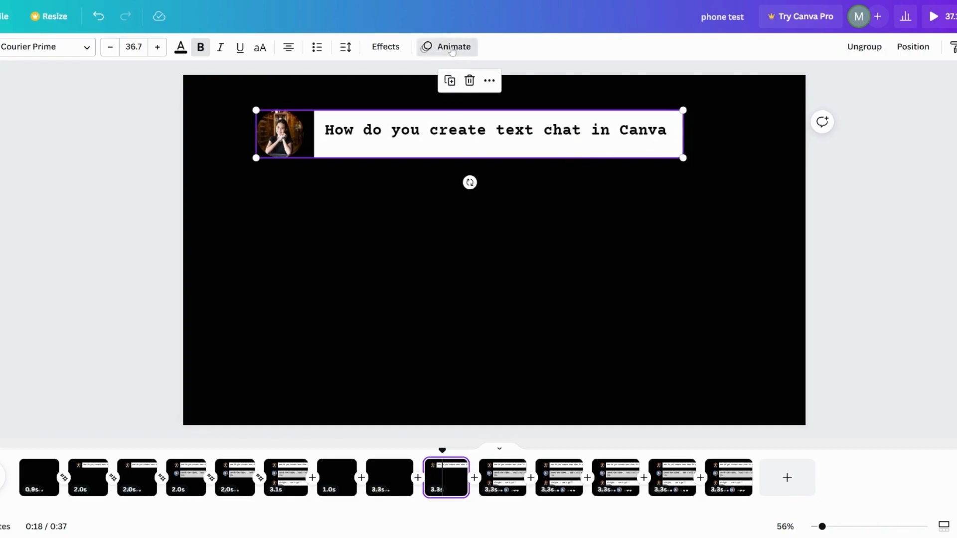
Give the question bubble a Rise animation set to play on enter.
{"action": "left_click", "coordinate": [453, 47]}
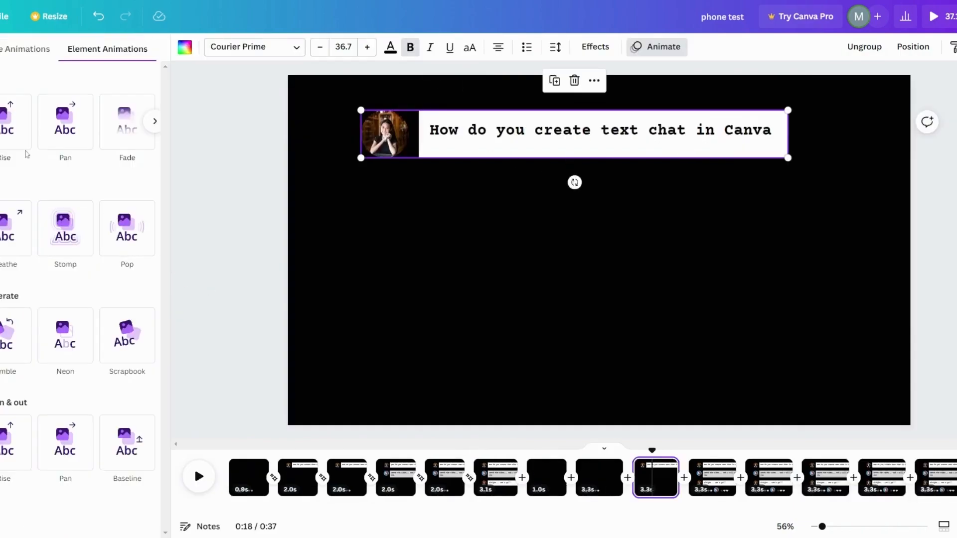
{"action": "left_click", "coordinate": [12, 120]}
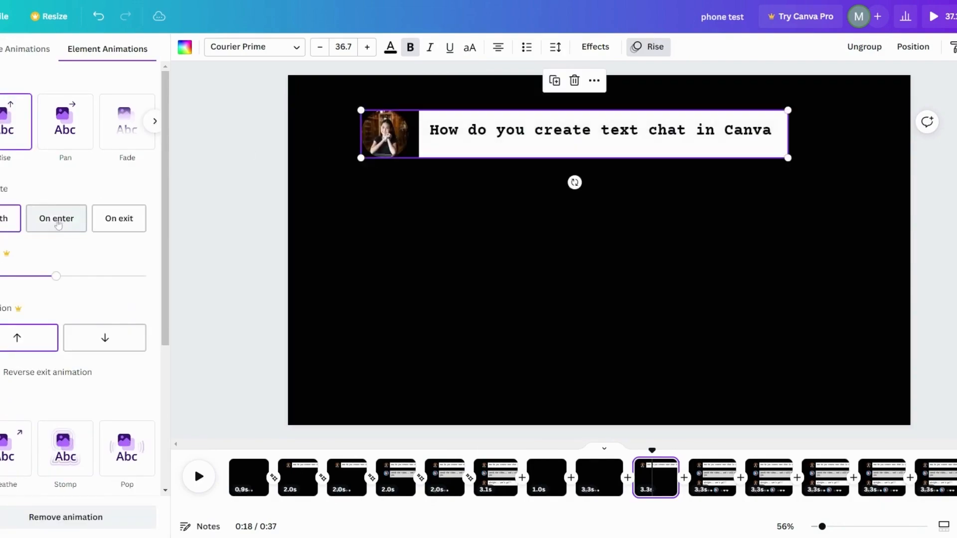
{"action": "left_click", "coordinate": [56, 218]}
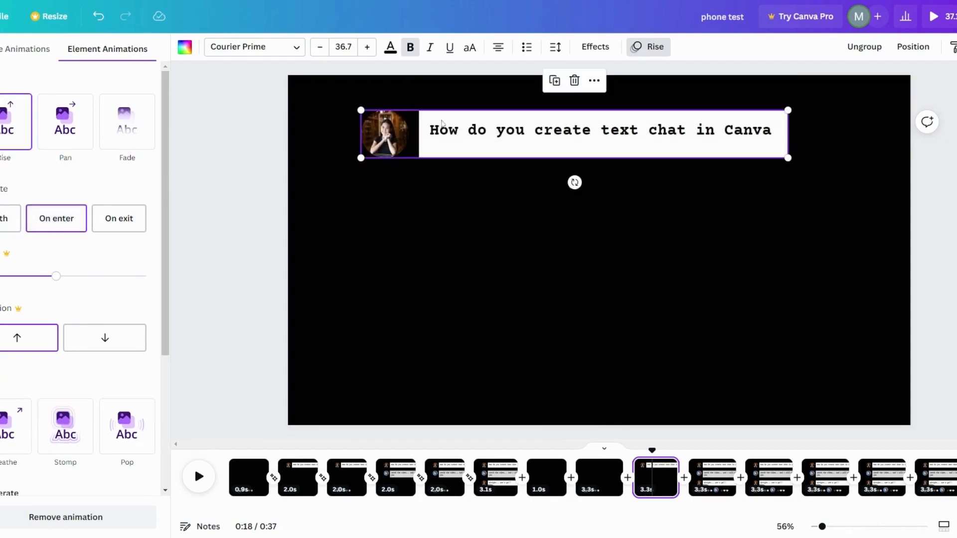
{"action": "mouse_move", "coordinate": [230, 264]}
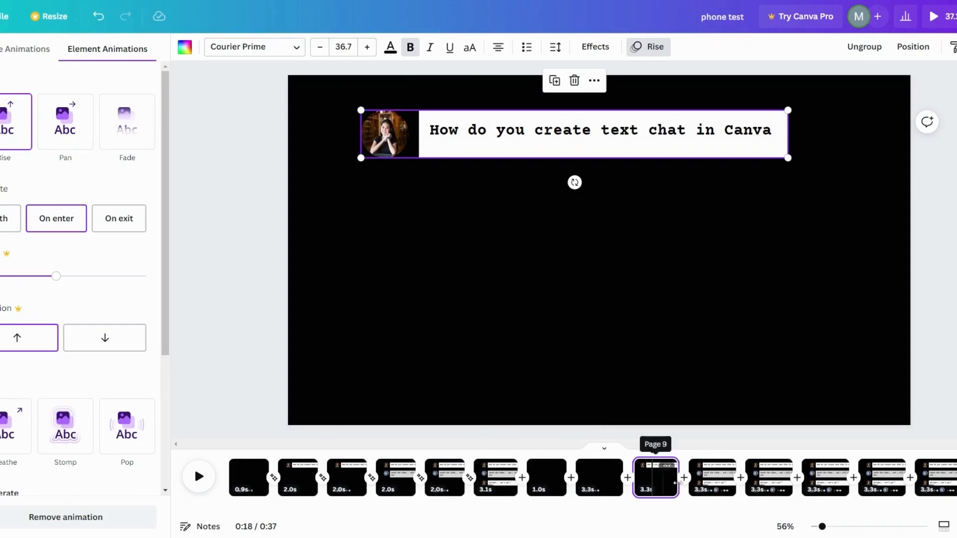
On the third copy, remove the reply and Alright bubbles, keeping the question and the typing-dots row.
{"action": "left_click", "coordinate": [711, 477]}
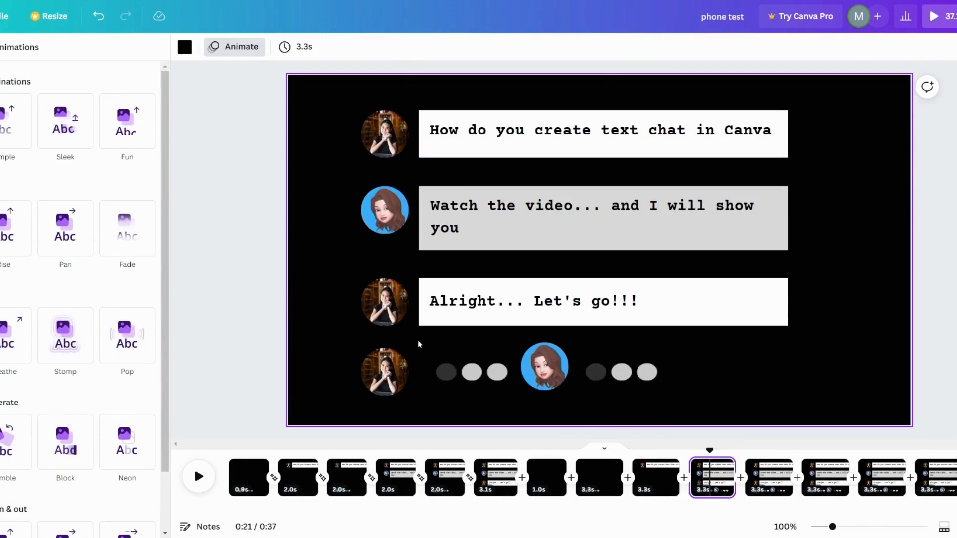
{"action": "left_click", "coordinate": [574, 218]}
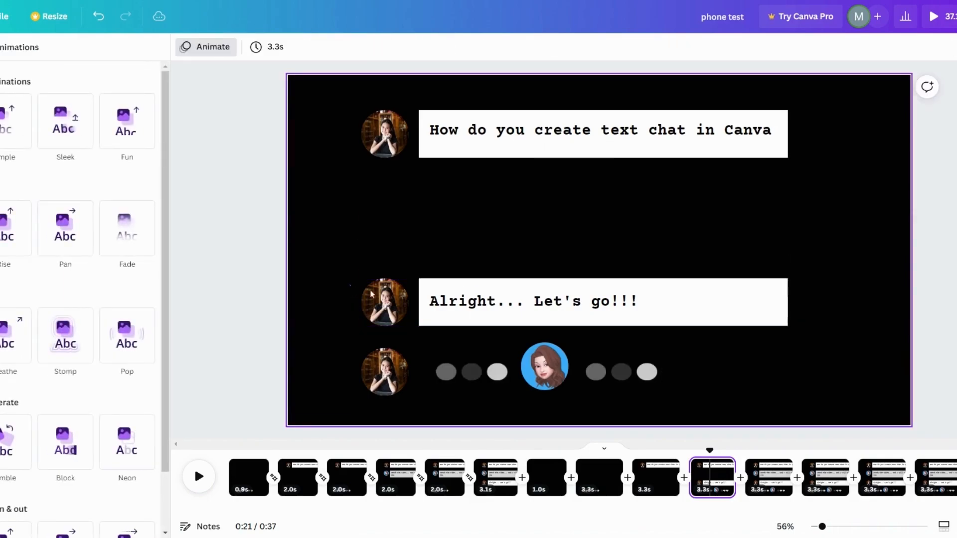
{"action": "left_click", "coordinate": [601, 301]}
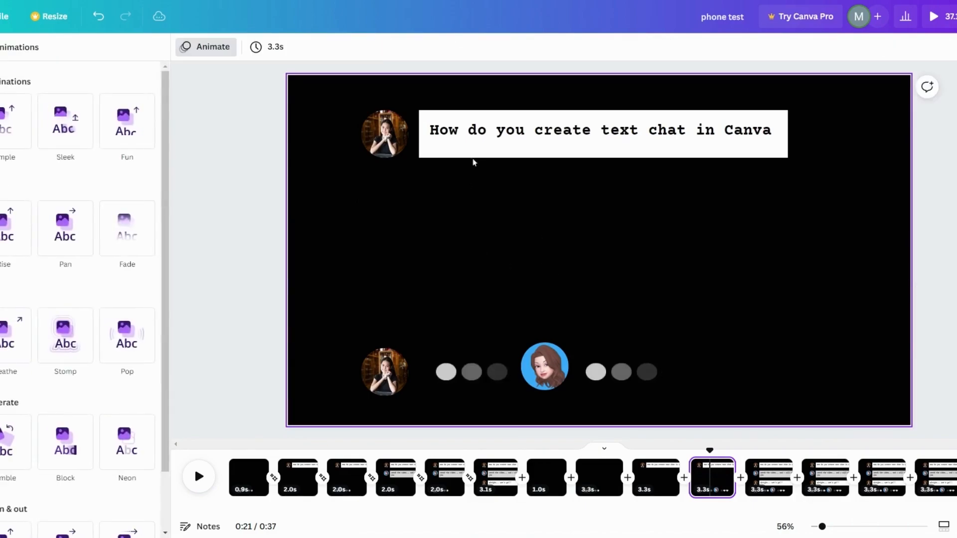
{"action": "left_click", "coordinate": [601, 129]}
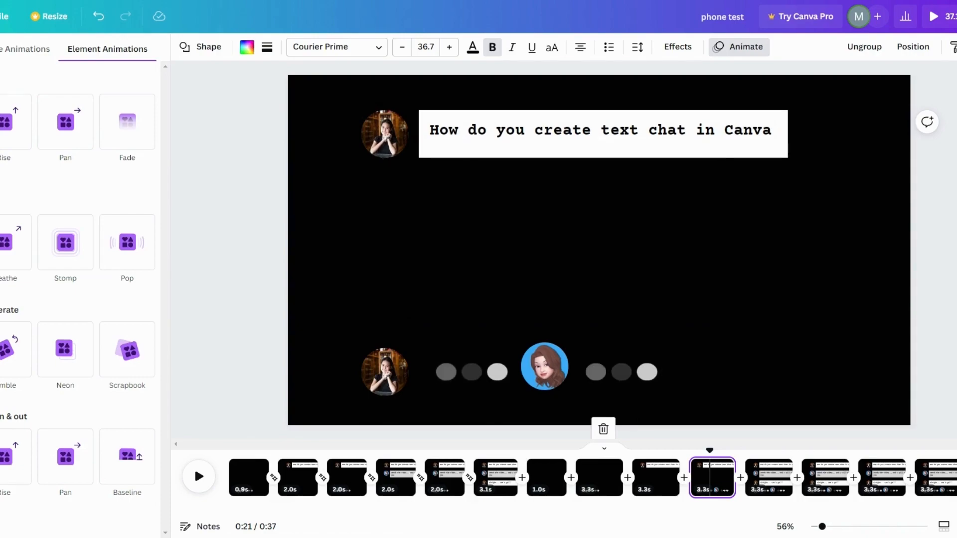
{"action": "mouse_move", "coordinate": [581, 314]}
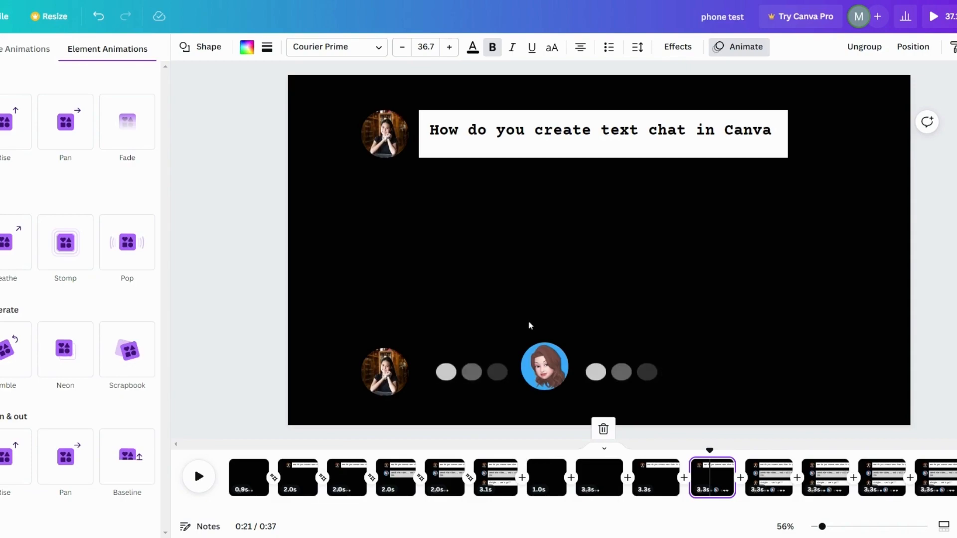
{"action": "mouse_move", "coordinate": [512, 349]}
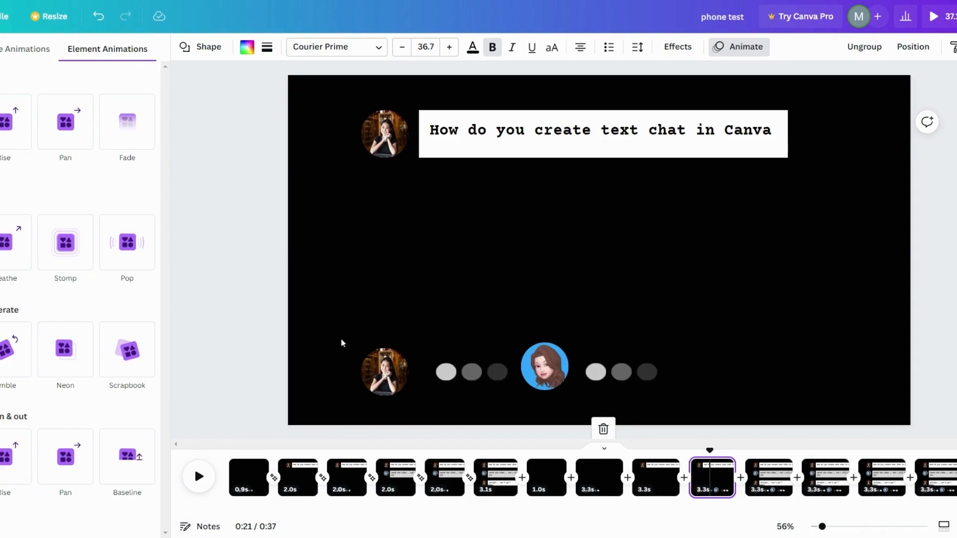
{"action": "left_click", "coordinate": [566, 372]}
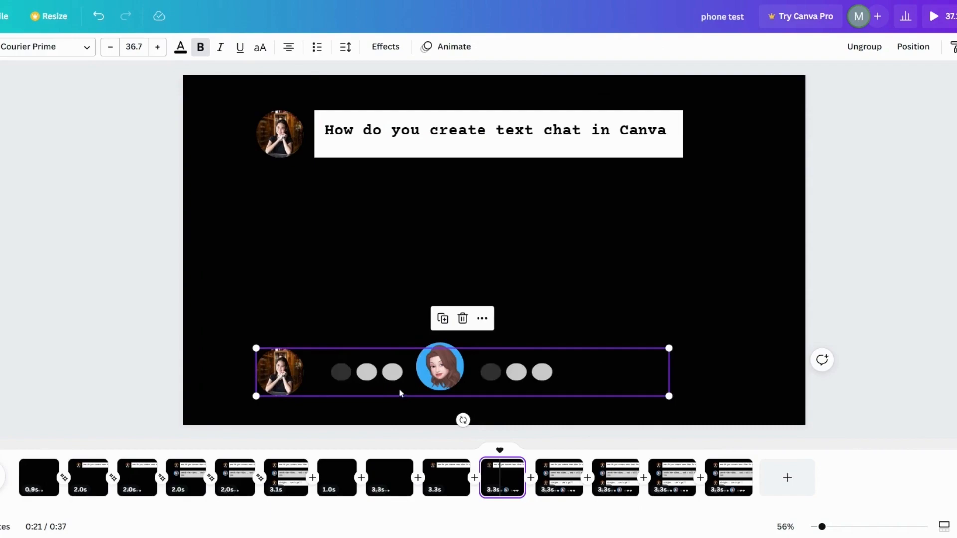
Delete the first avatar and its dots so only the second avatar types below the question.
{"action": "left_click", "coordinate": [366, 372]}
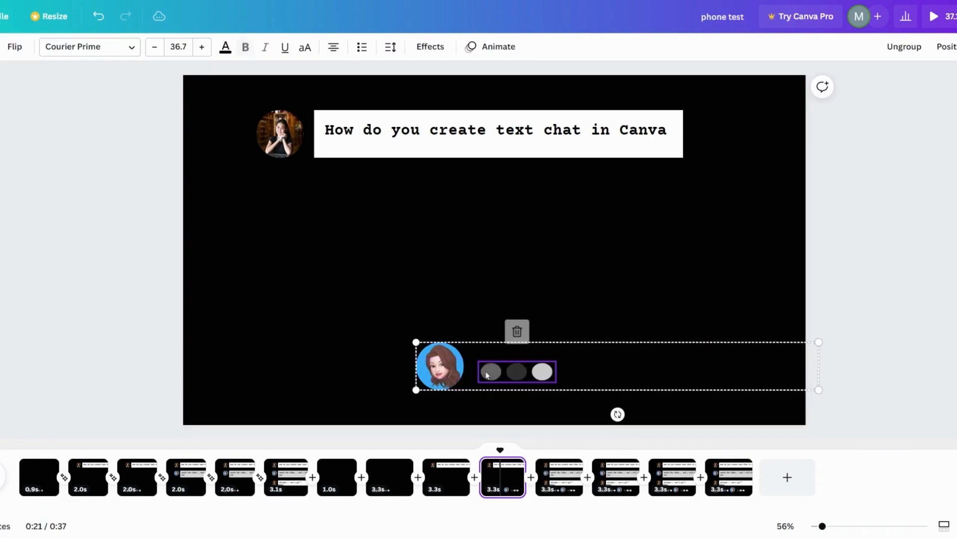
{"action": "left_click_drag", "start_coordinate": [488, 372], "coordinate": [327, 371]}
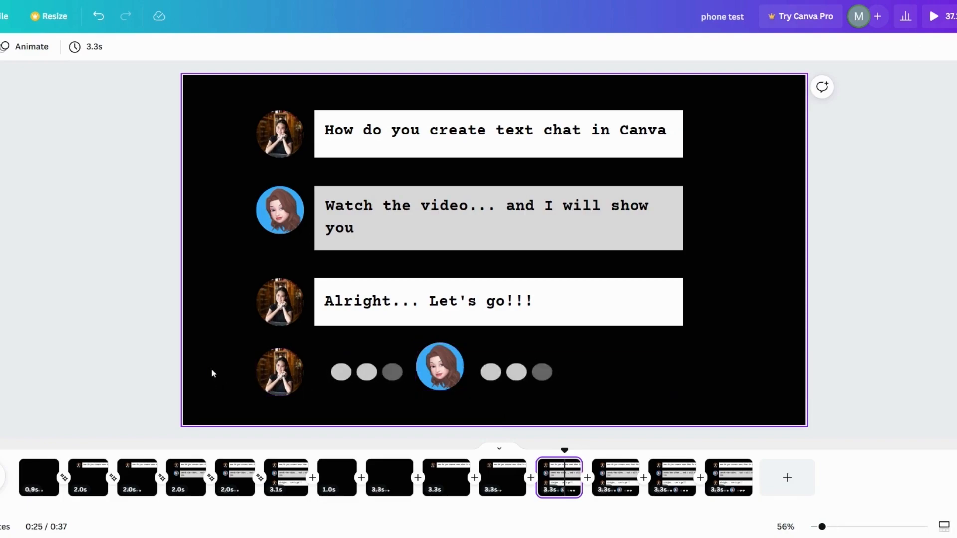
Remove the Alright bubble and typing row, then give the 'Watch the video' reply a Rise animation.
{"action": "left_click", "coordinate": [439, 372]}
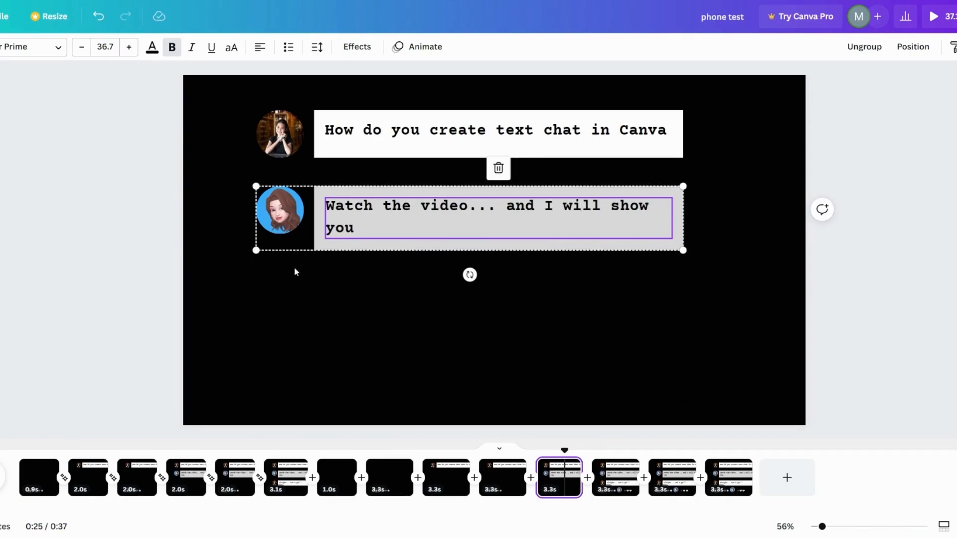
{"action": "left_click", "coordinate": [497, 130]}
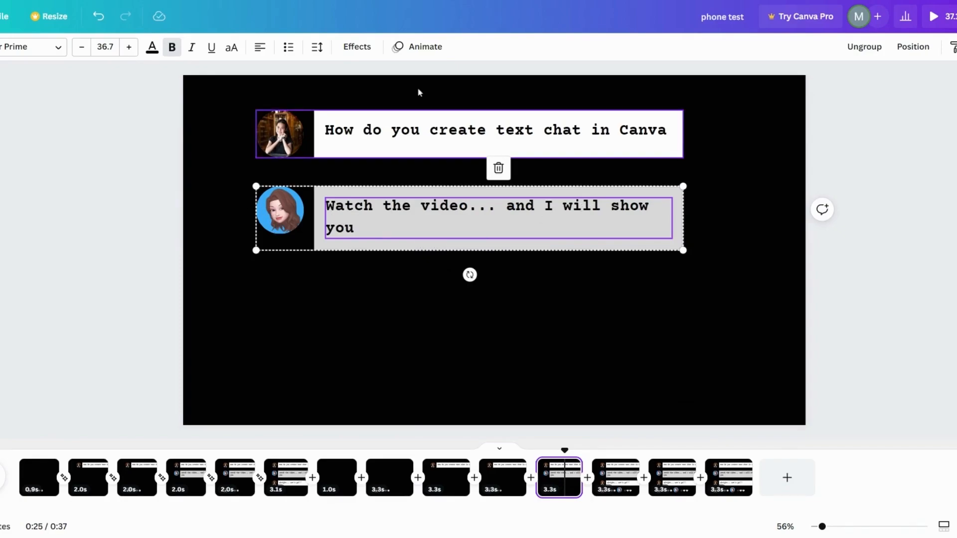
{"action": "left_click", "coordinate": [425, 47]}
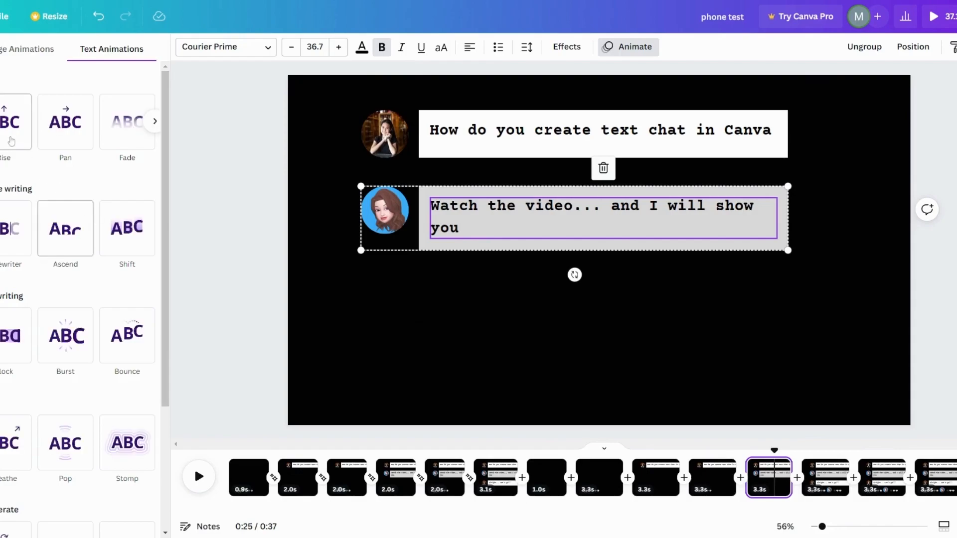
{"action": "left_click", "coordinate": [9, 120]}
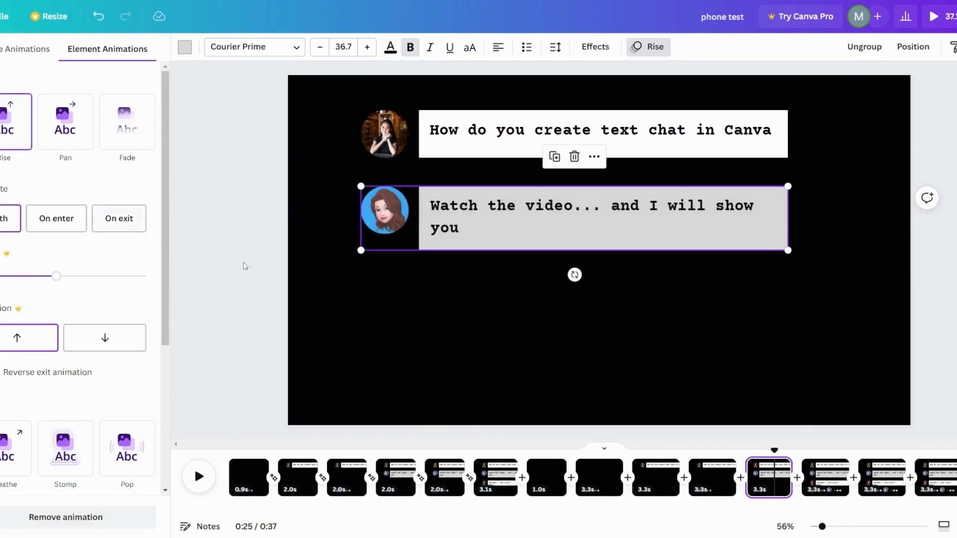
{"action": "mouse_move", "coordinate": [312, 344]}
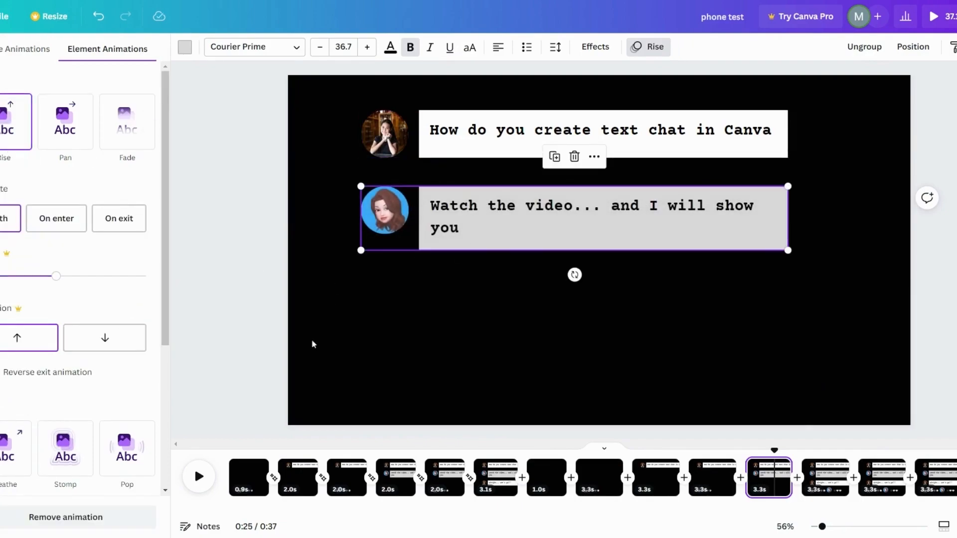
{"action": "mouse_move", "coordinate": [618, 431]}
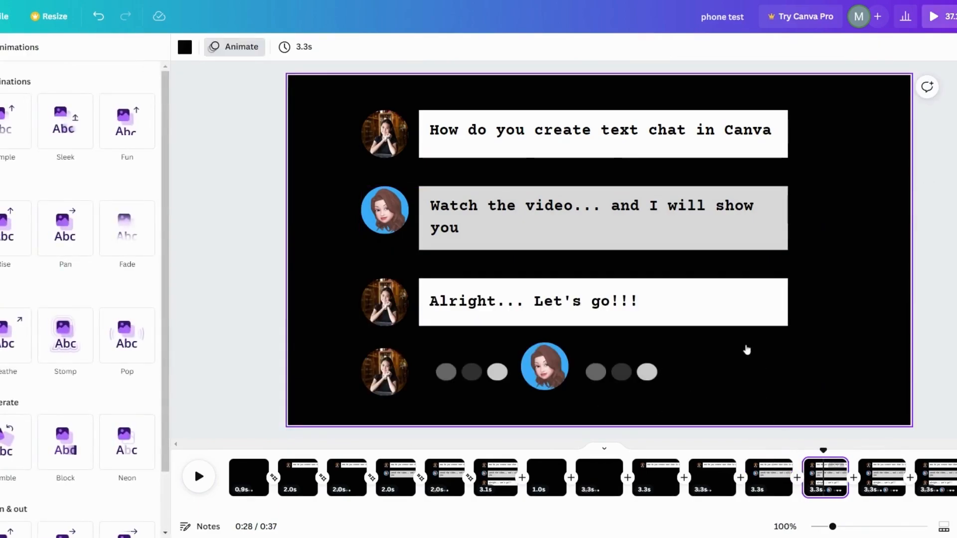
Delete the Alright bubble and the second avatar's dots, leaving question, reply and first avatar typing.
{"action": "left_click", "coordinate": [555, 295]}
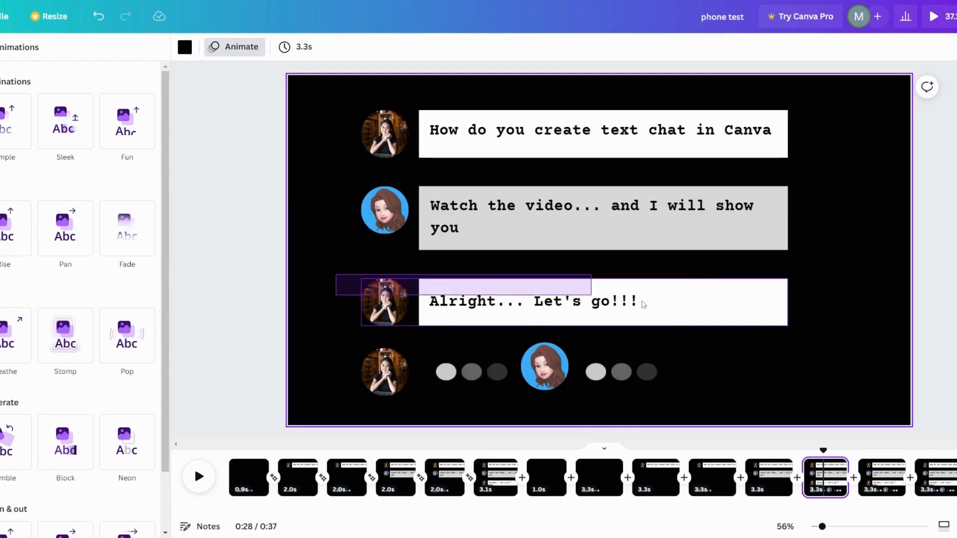
{"action": "left_click", "coordinate": [531, 301]}
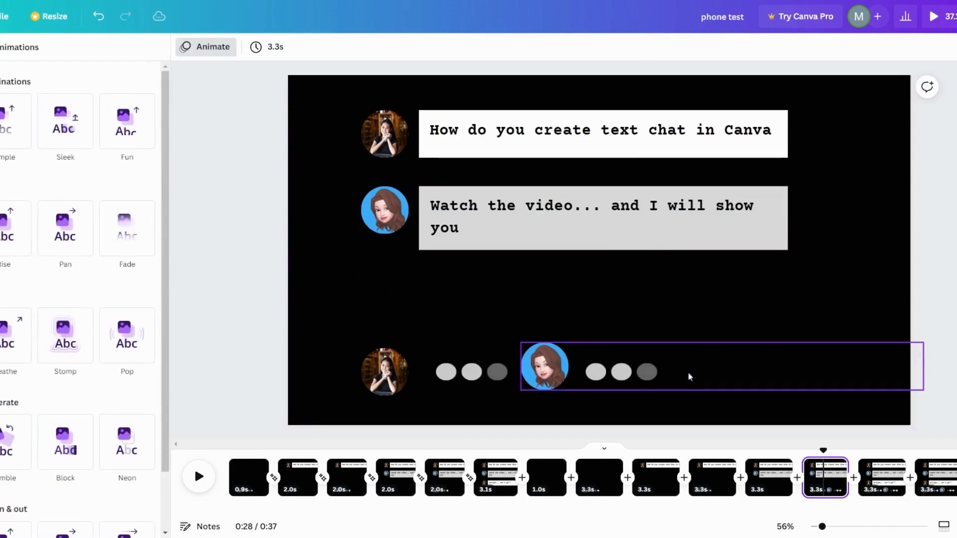
{"action": "left_click", "coordinate": [543, 365]}
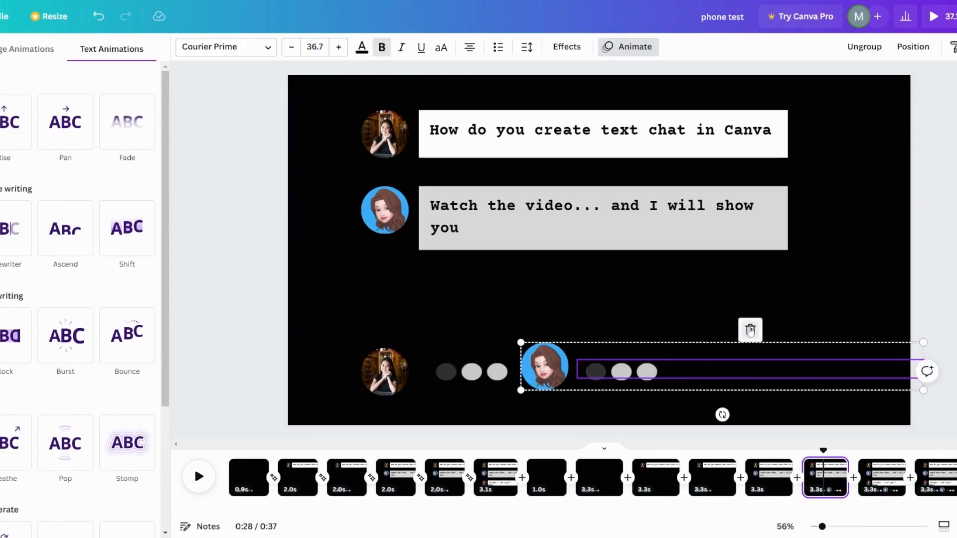
{"action": "left_click", "coordinate": [620, 372]}
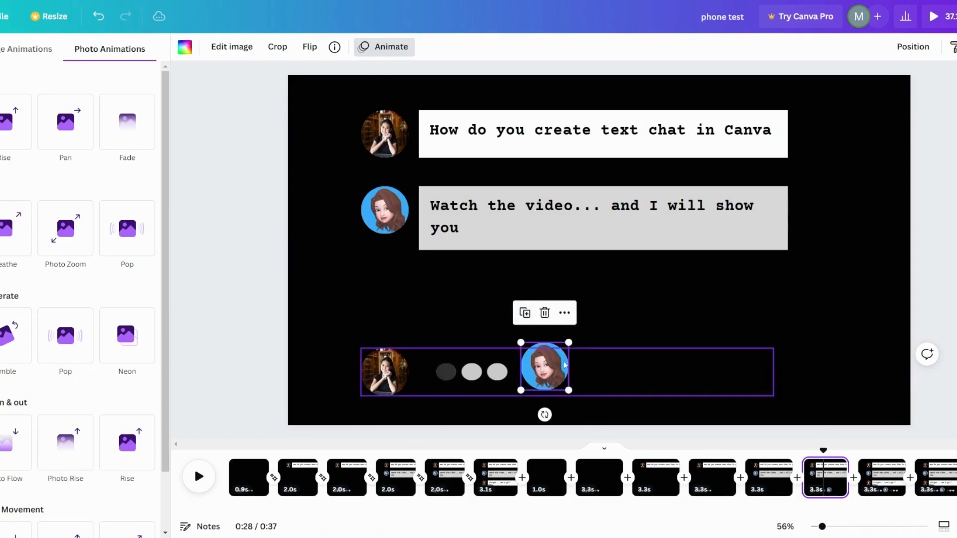
{"action": "left_click", "coordinate": [545, 312]}
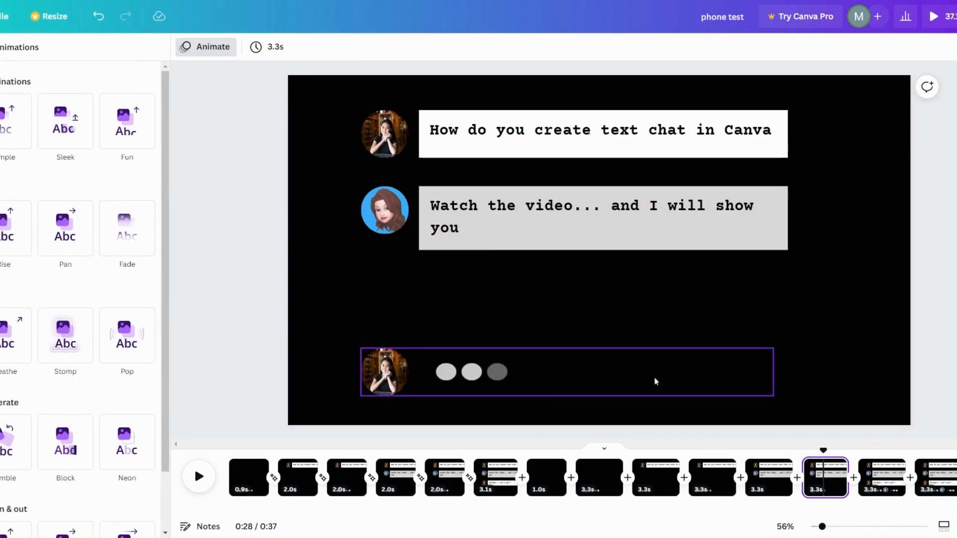
{"action": "left_click", "coordinate": [603, 219]}
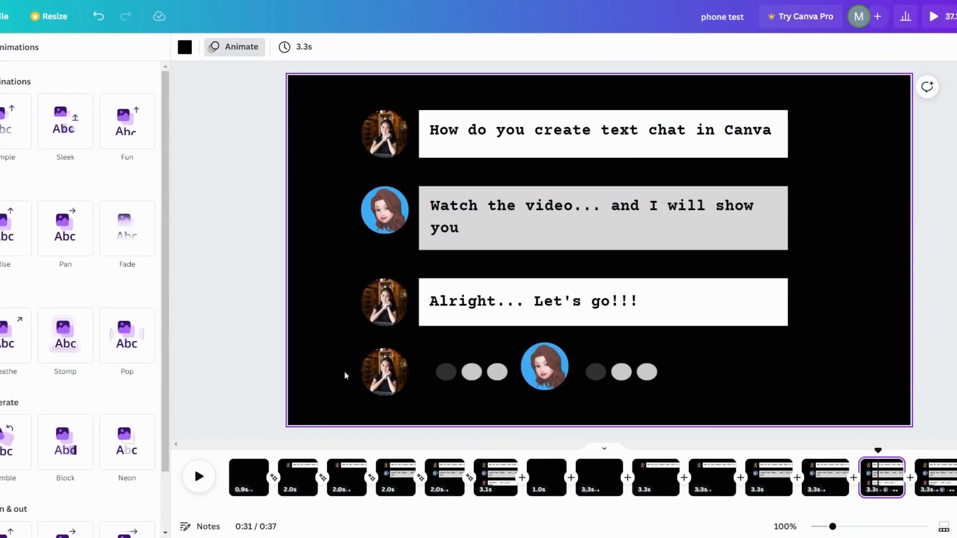
Delete the final page's typing row and give the Alright... Let's go!!! bubble a Rise animation.
{"action": "left_click", "coordinate": [445, 372]}
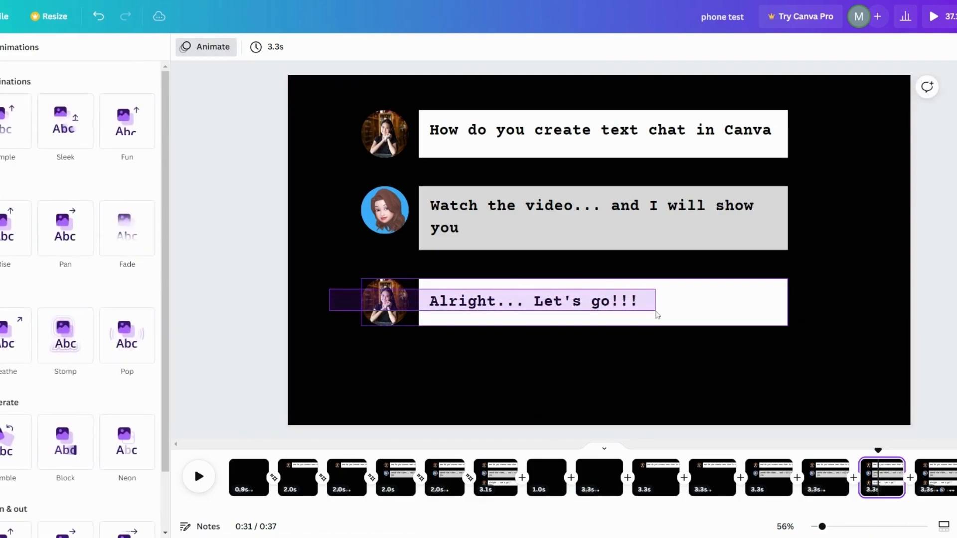
{"action": "left_click", "coordinate": [537, 300]}
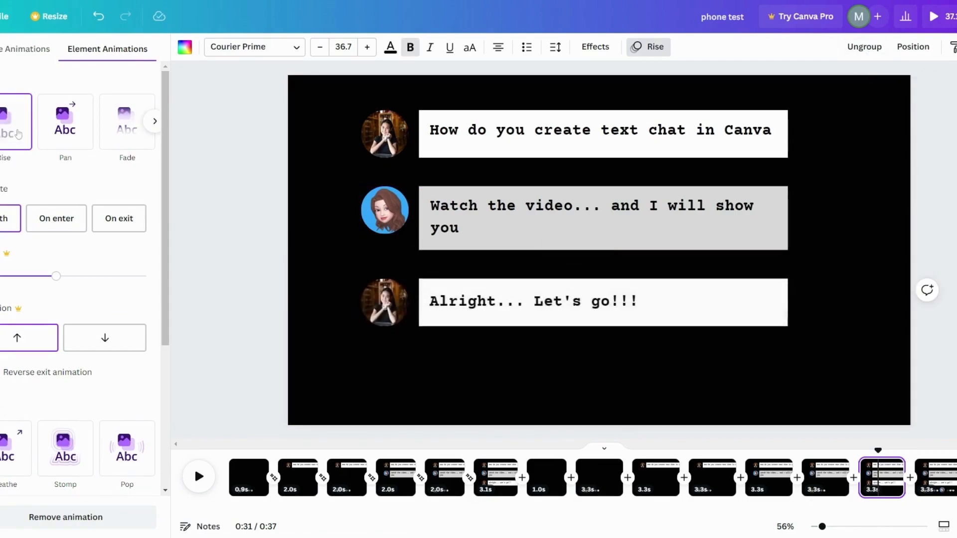
{"action": "left_click", "coordinate": [56, 218]}
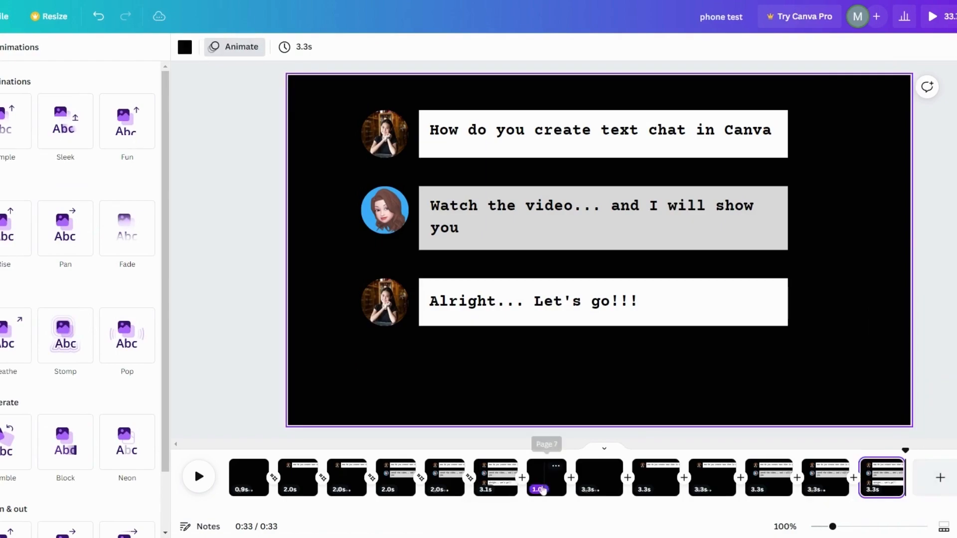
{"action": "mouse_move", "coordinate": [598, 477]}
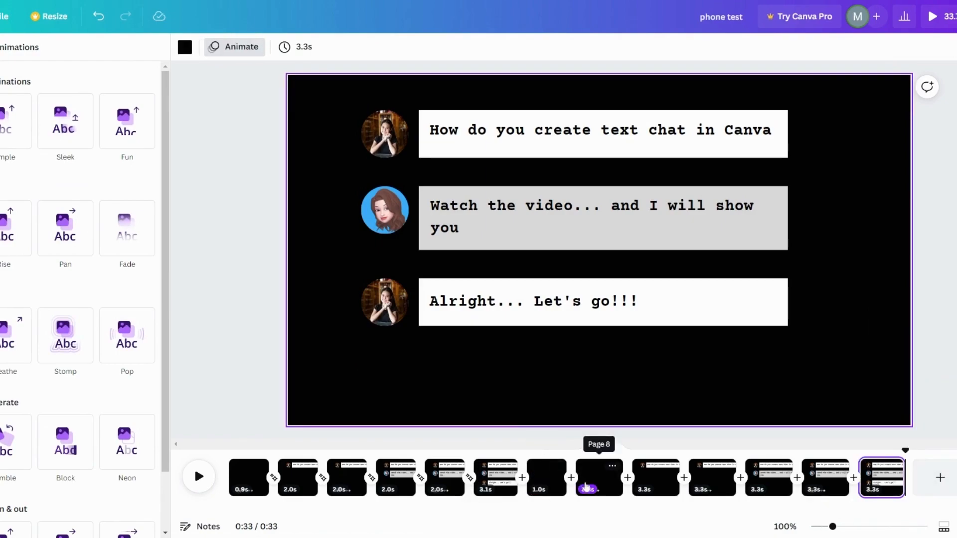
Preview the chat video from page 8 with the typing dots.
{"action": "left_click", "coordinate": [598, 477]}
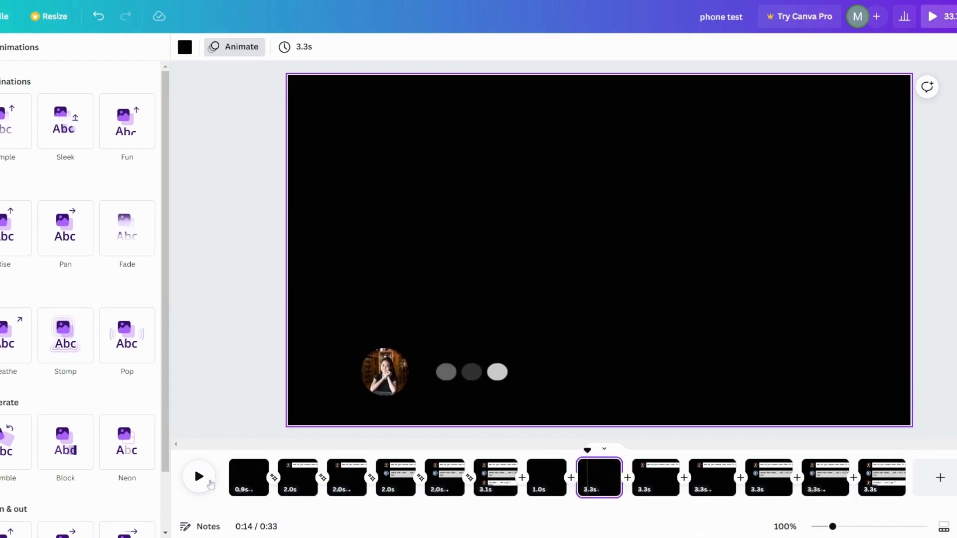
{"action": "left_click", "coordinate": [198, 477]}
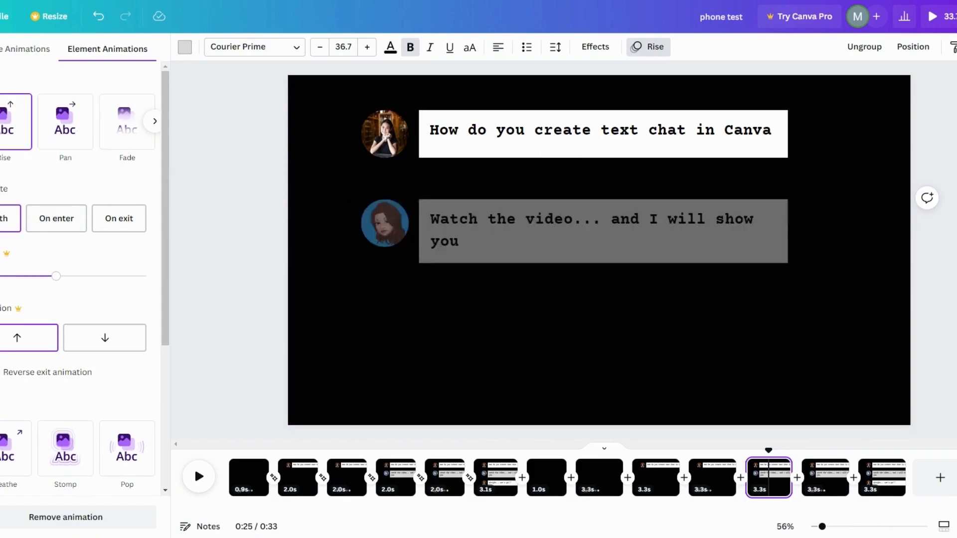
Set the 'Watch the video' bubble's Rise animation to play on enter only.
{"action": "left_click", "coordinate": [574, 230]}
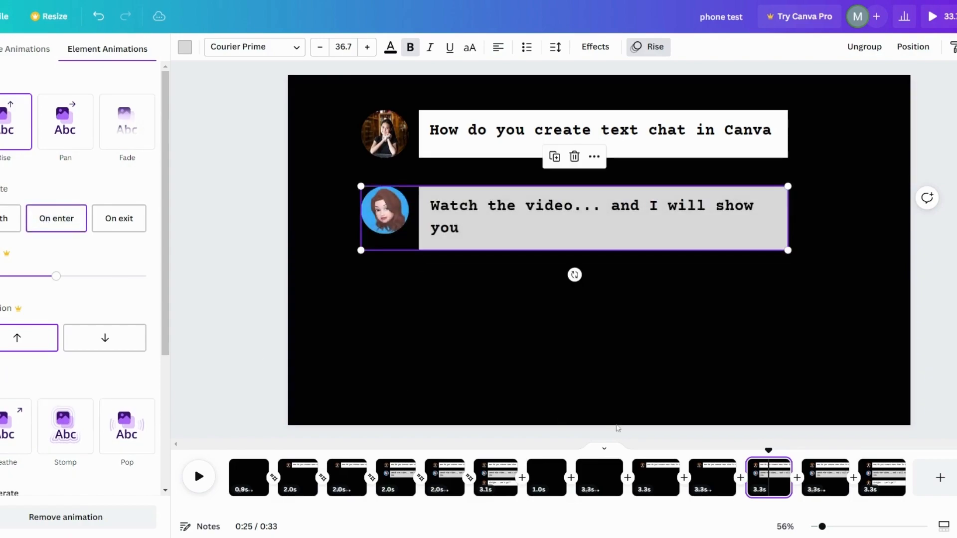
{"action": "left_click", "coordinate": [712, 477]}
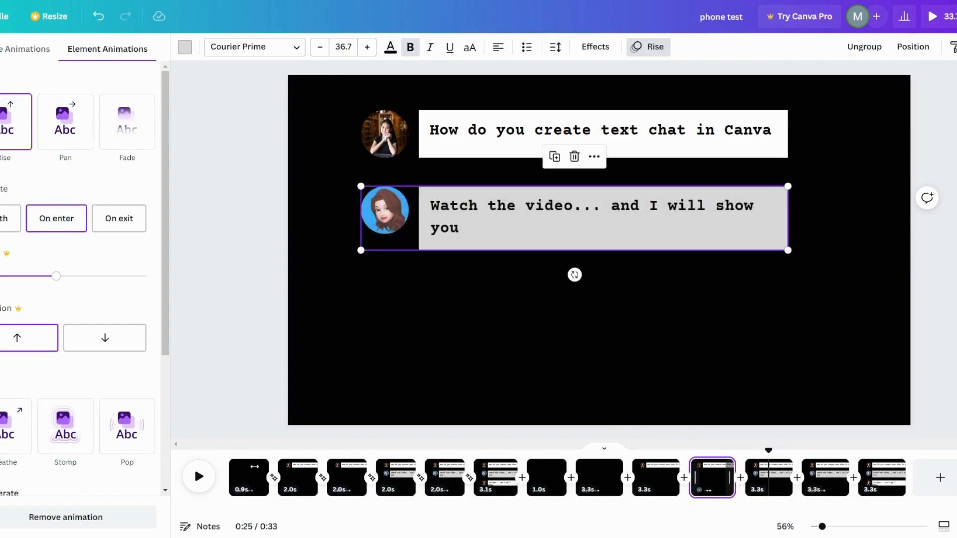